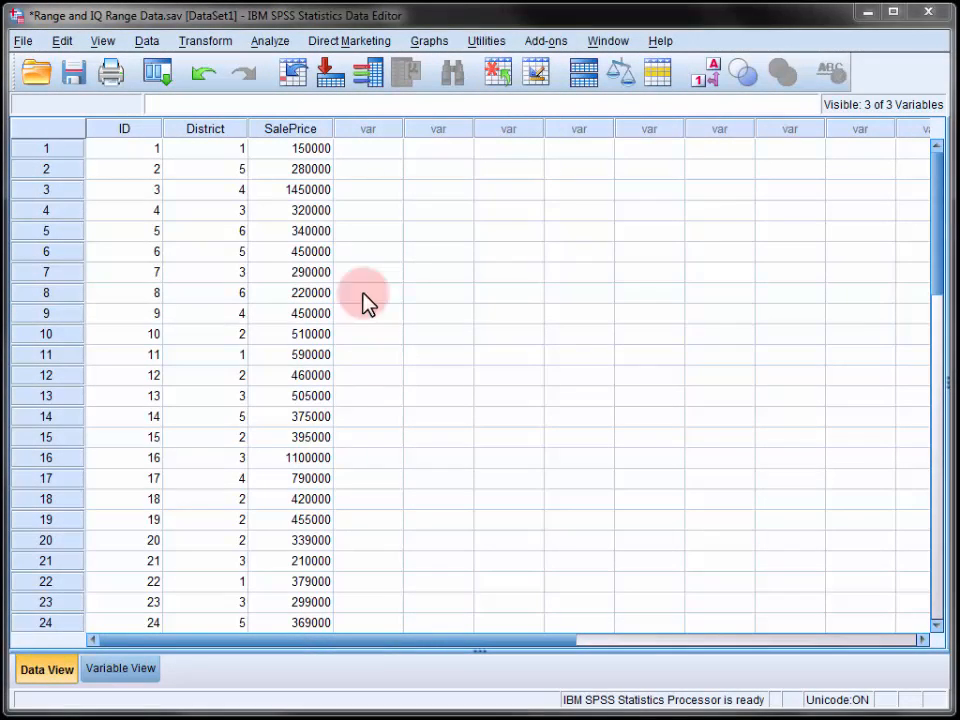
{"action": "mouse_move", "coordinate": [290, 155]}
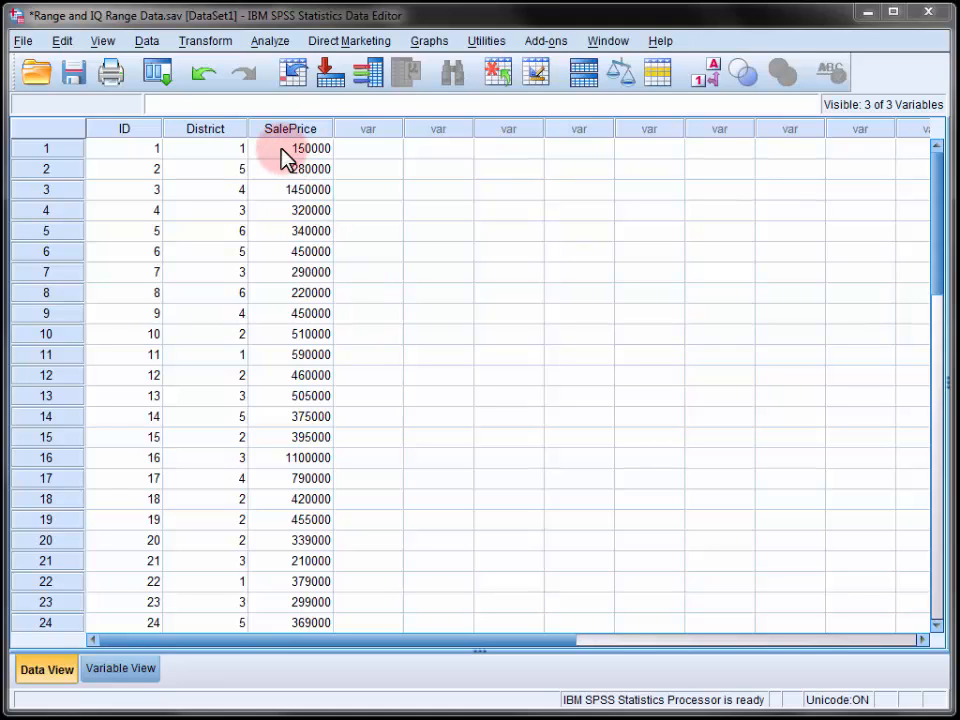
{"action": "mouse_move", "coordinate": [285, 155]}
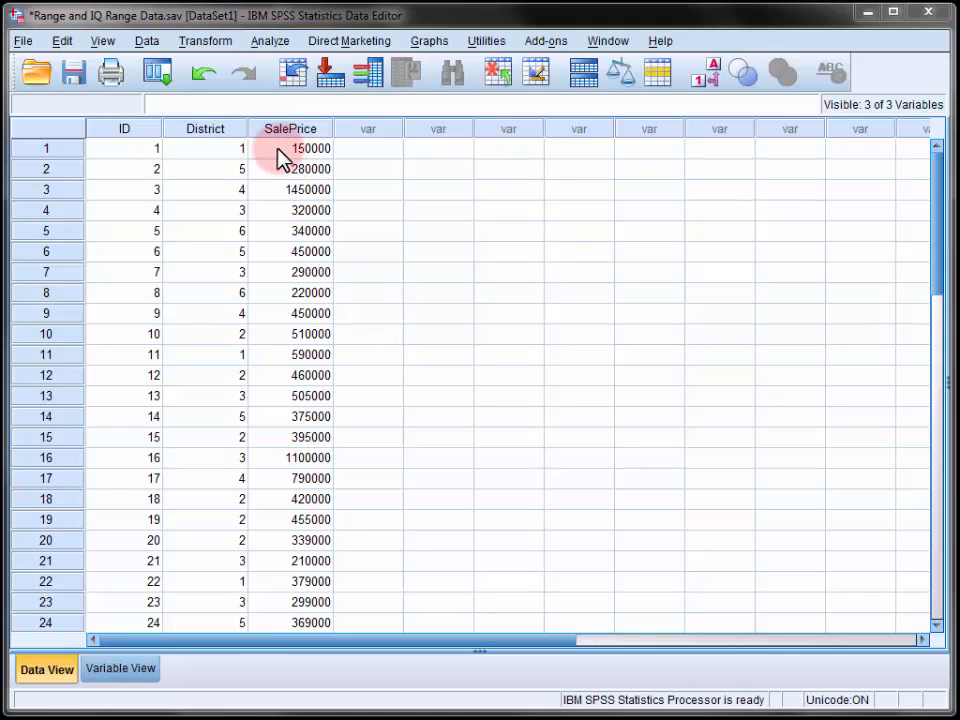
{"action": "mouse_move", "coordinate": [210, 158]}
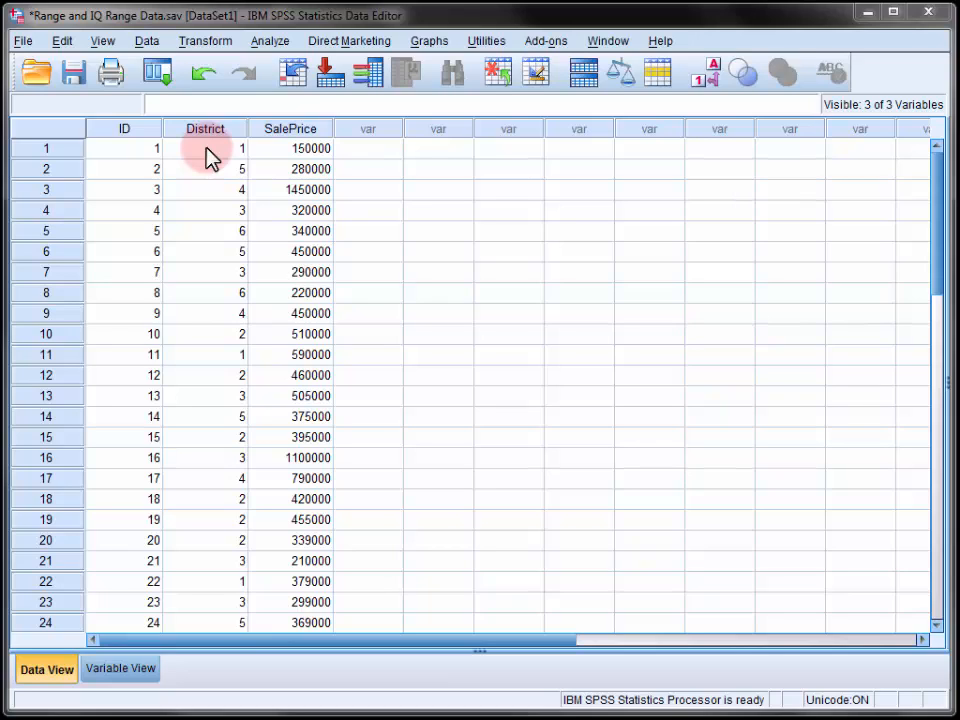
Step: Open Explore from Analyze > Descriptive Statistics for the house sale data
{"action": "left_click", "coordinate": [270, 41]}
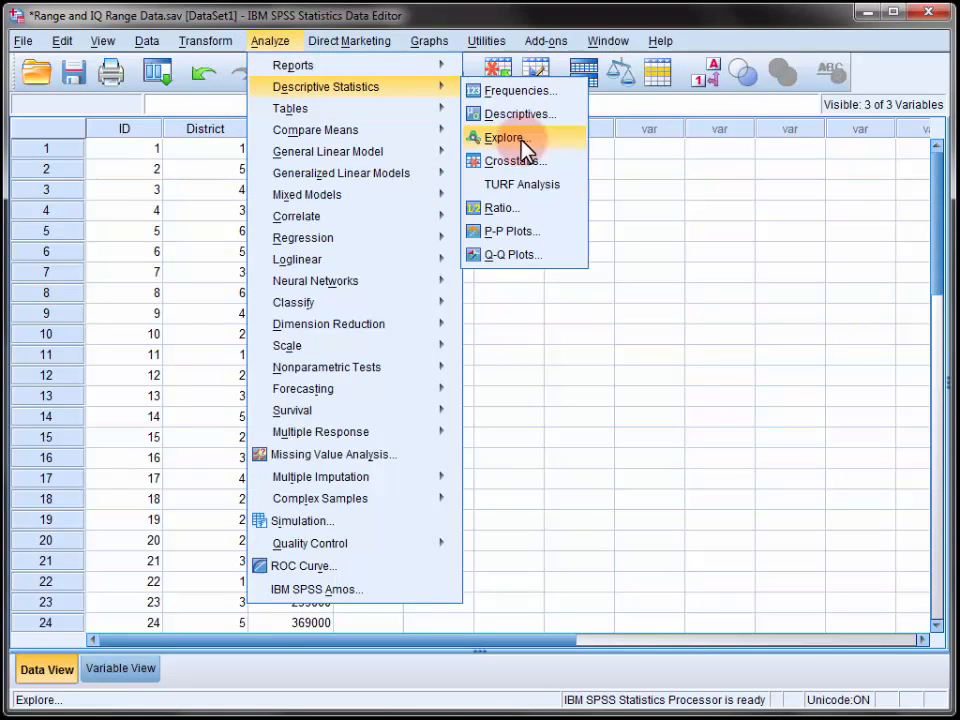
{"action": "left_click", "coordinate": [503, 137]}
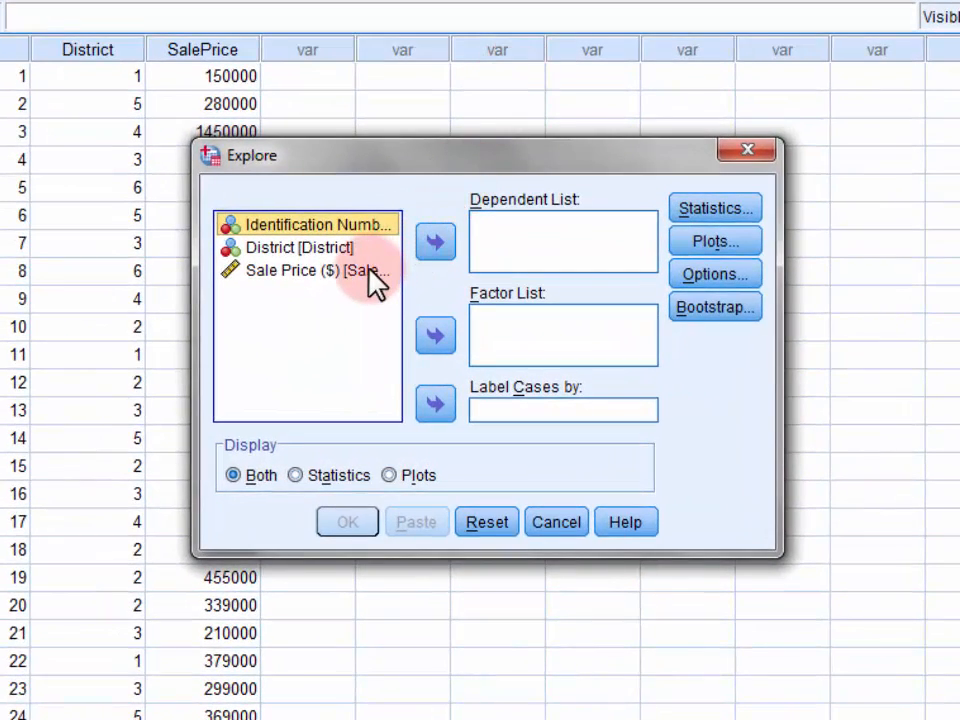
Step: Put Sale Price in the Dependent List and run Explore
{"action": "left_click", "coordinate": [300, 271]}
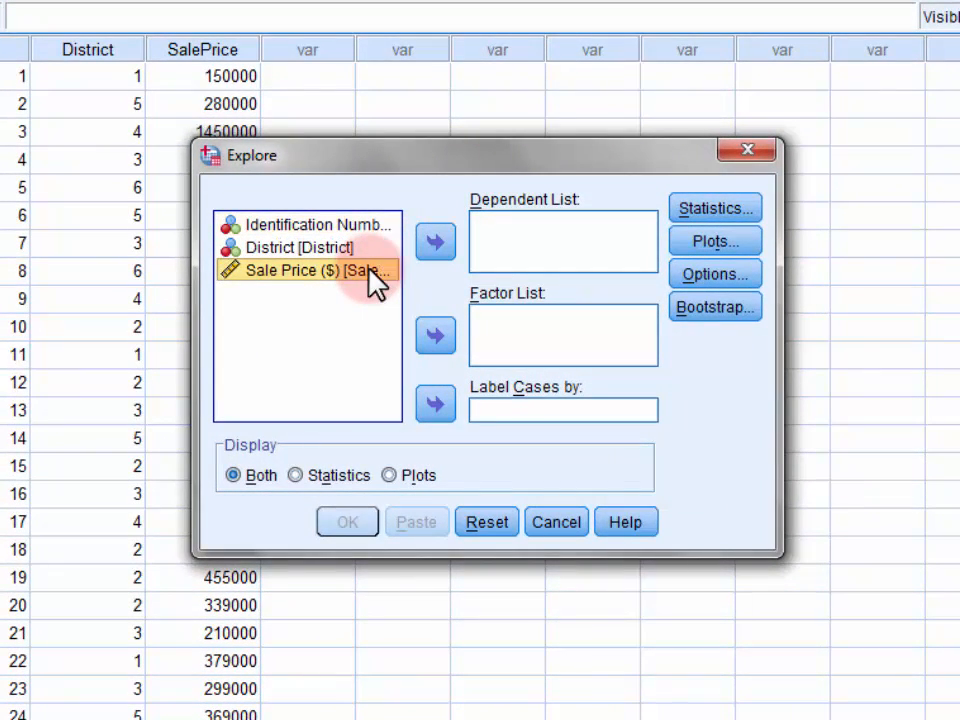
{"action": "left_click", "coordinate": [435, 241]}
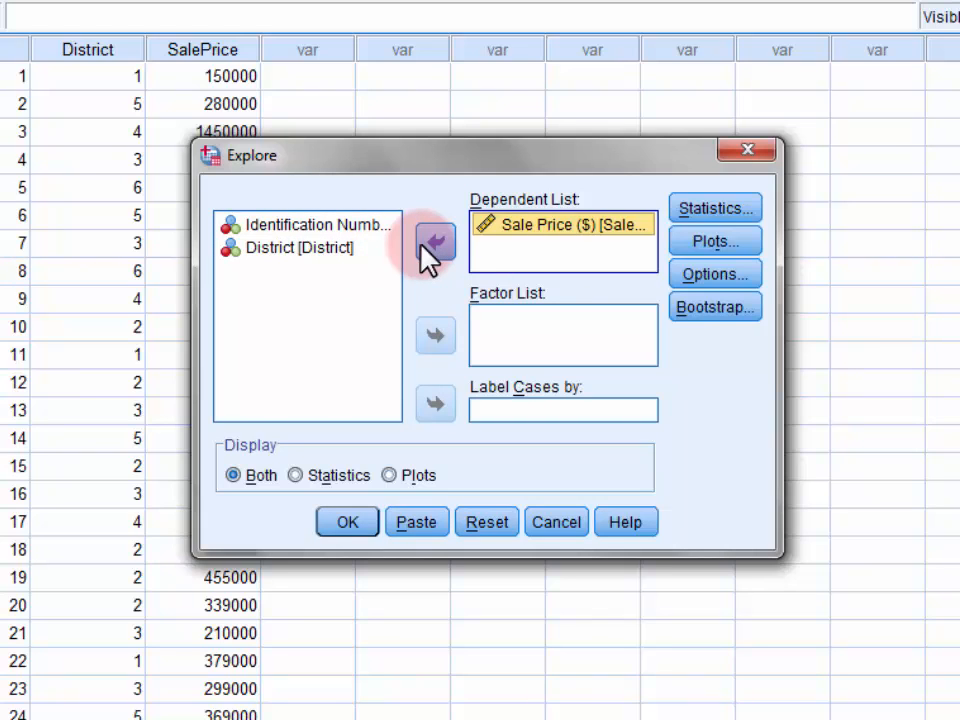
{"action": "mouse_move", "coordinate": [510, 335]}
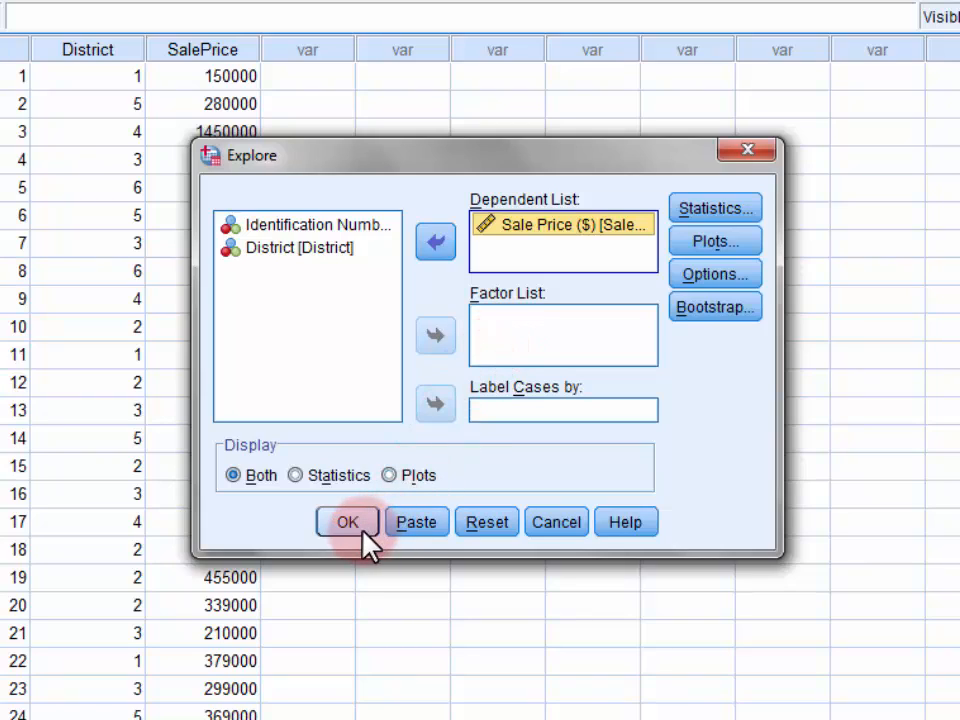
{"action": "left_click", "coordinate": [347, 522]}
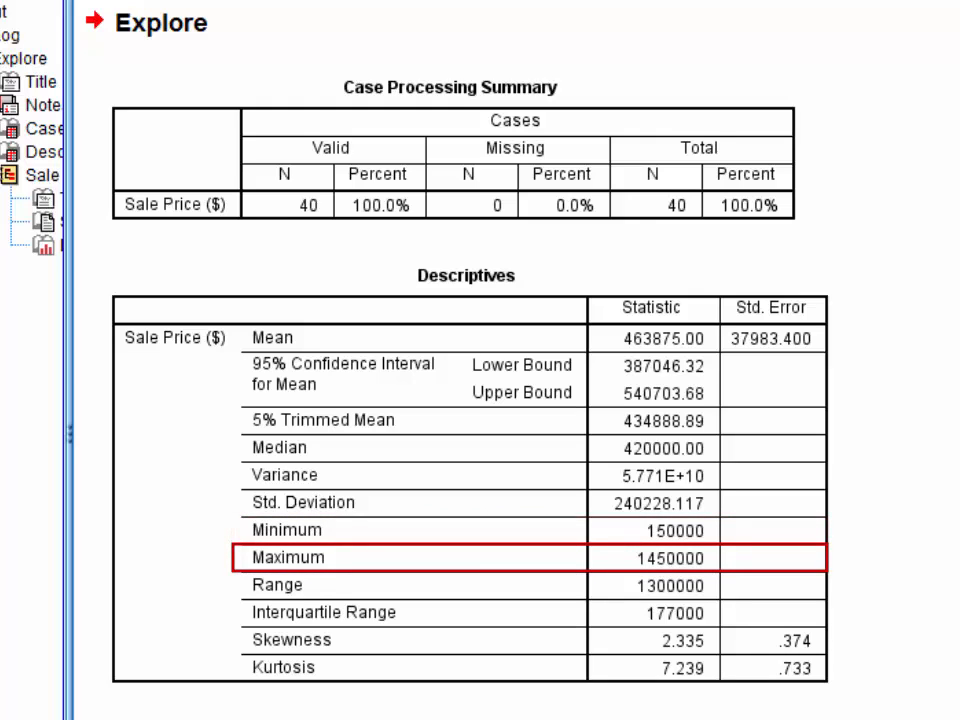
Step: Review the Sale Price median (420000), range (1300000) and interquartile range (177000)
{"action": "left_click", "coordinate": [277, 585]}
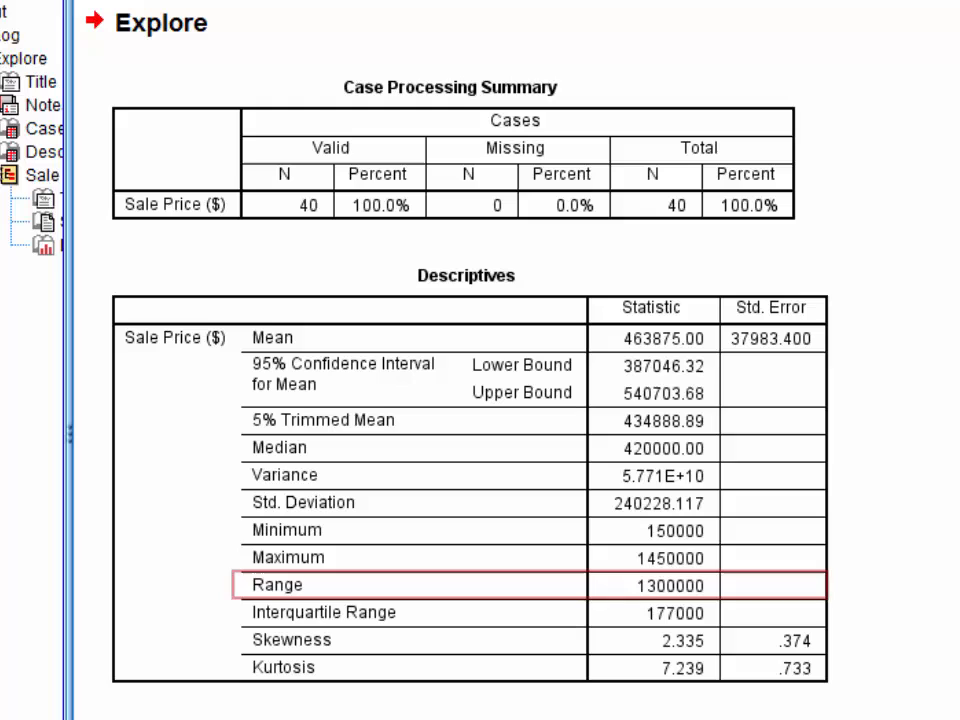